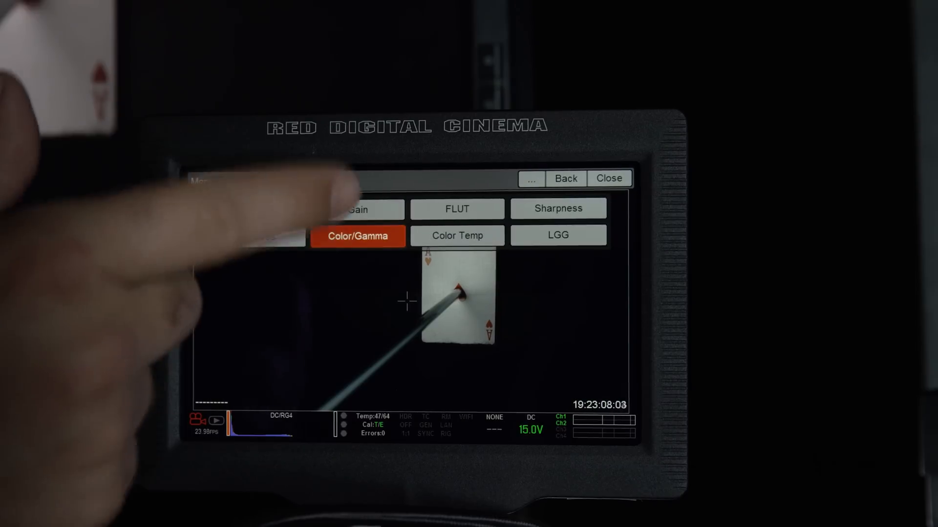
Enable the Independent Display LUT on the Color/Gamma page
{"action": "left_click", "coordinate": [358, 235]}
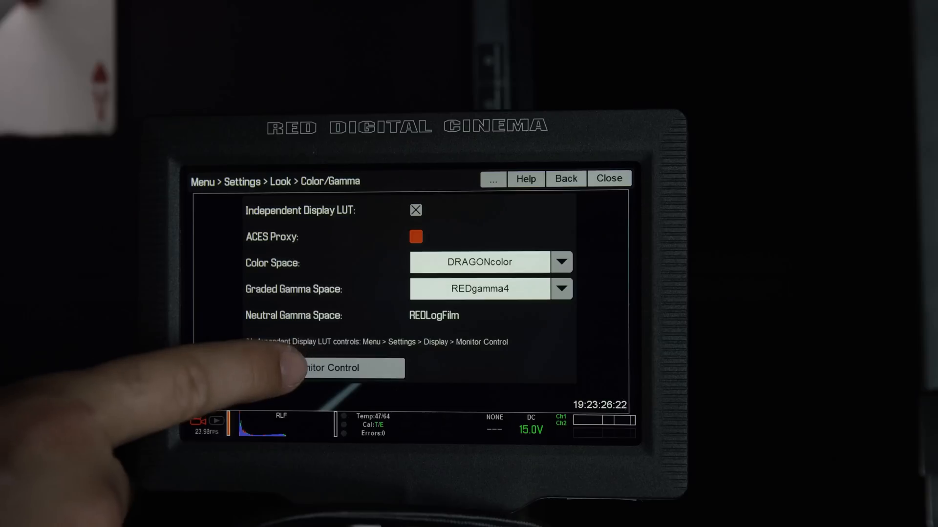
Bring up Monitor Control for the Brain HDMI output with its curve setting
{"action": "left_click", "coordinate": [323, 369]}
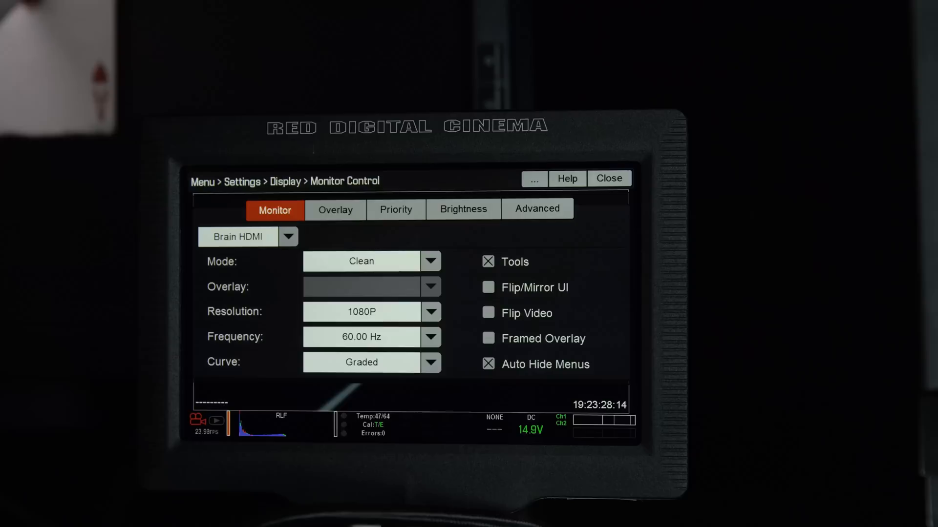